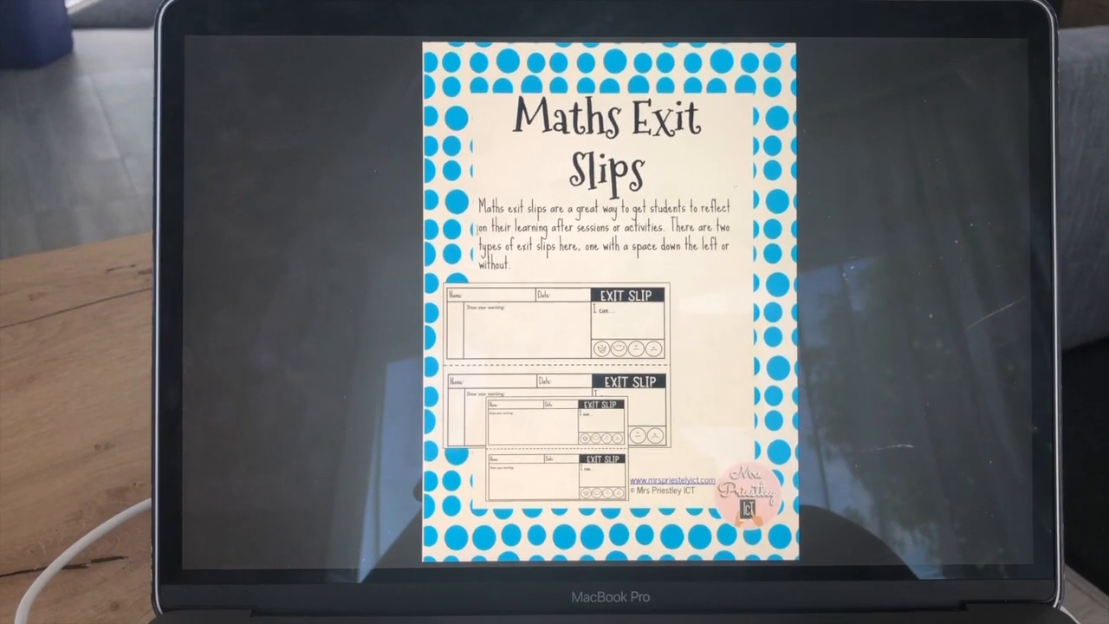
Scroll from the cover page down to the thank-you/terms and Google Drawing link pages
scroll("down", 3)
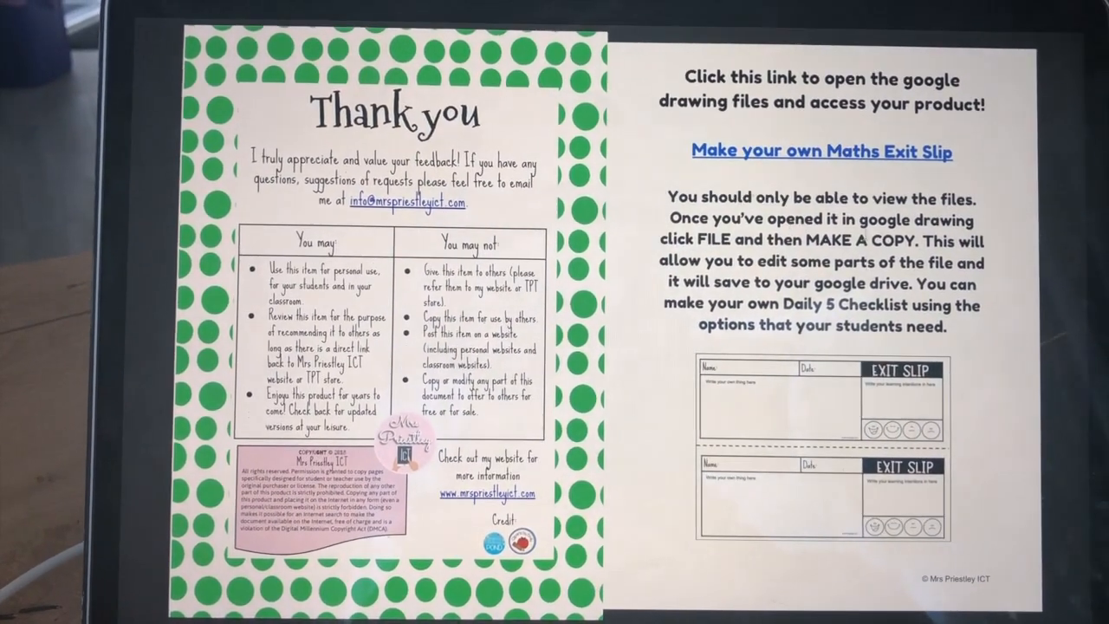
Follow the 'Make your own Maths Exit Slip' link to the editable Google Drawing in Chrome
left_click(822, 151)
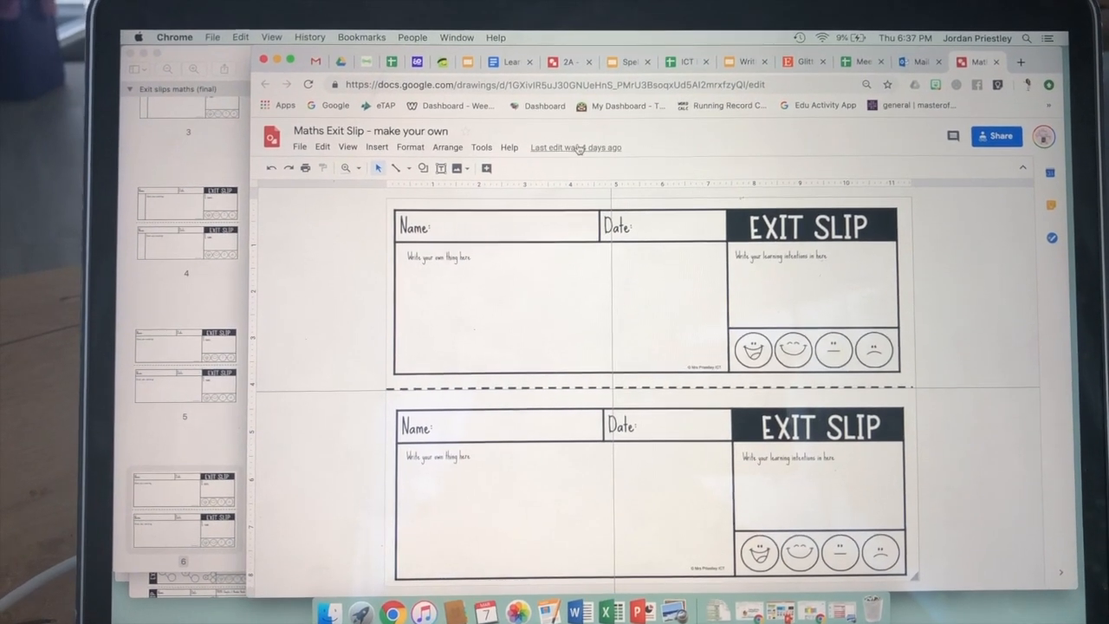
left_click(298, 146)
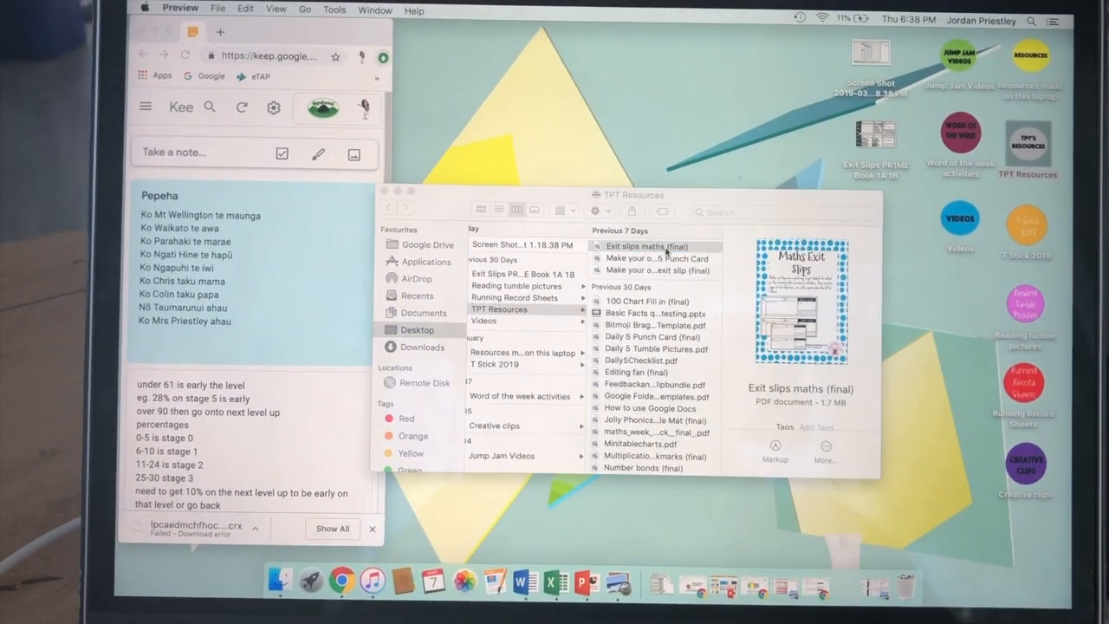
Reopen 'Exit slips maths (final)' from TPT Resources, landing on its 'Show your working' page
double_click(645, 246)
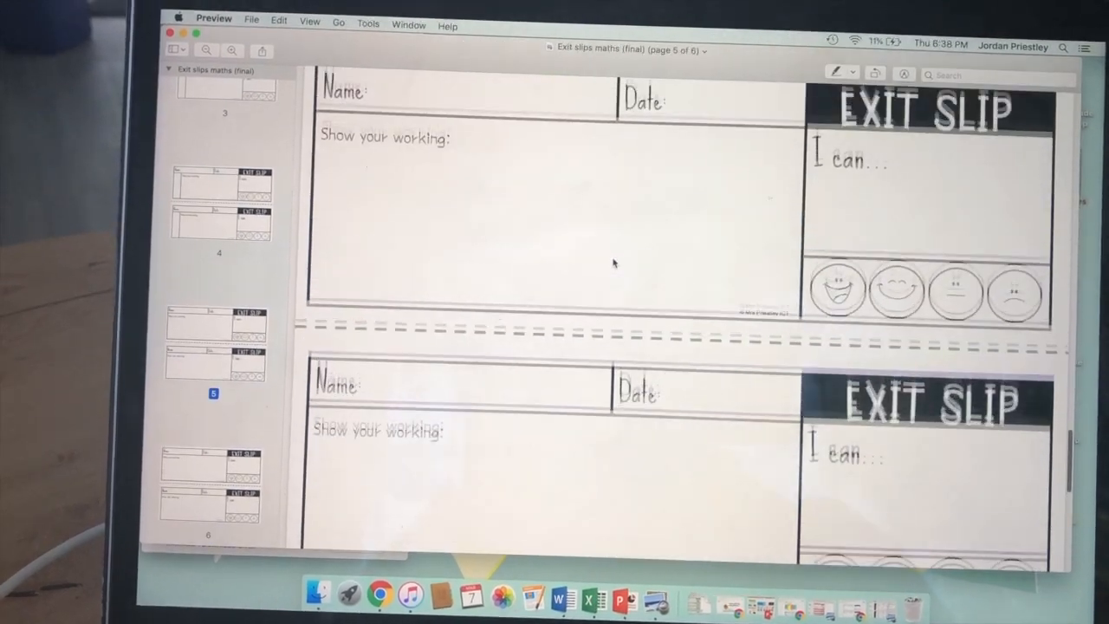